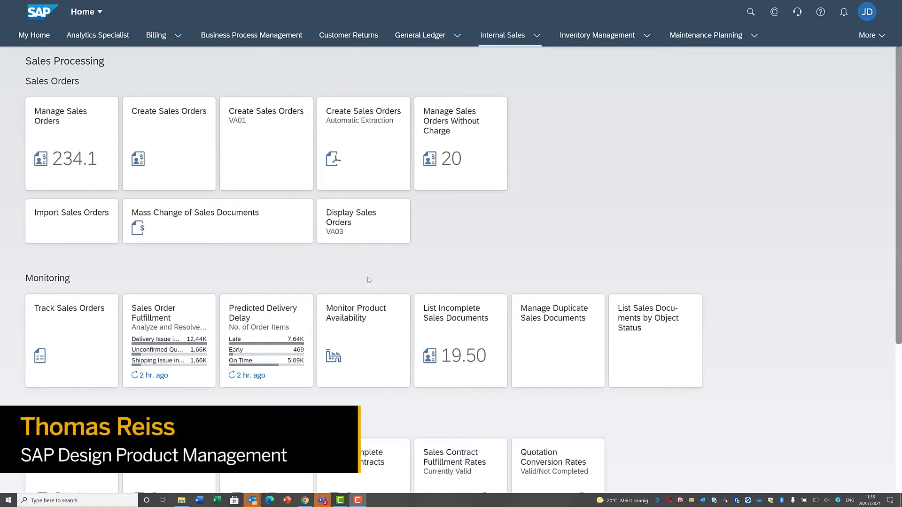
{"action": "mouse_move", "coordinate": [349, 266]}
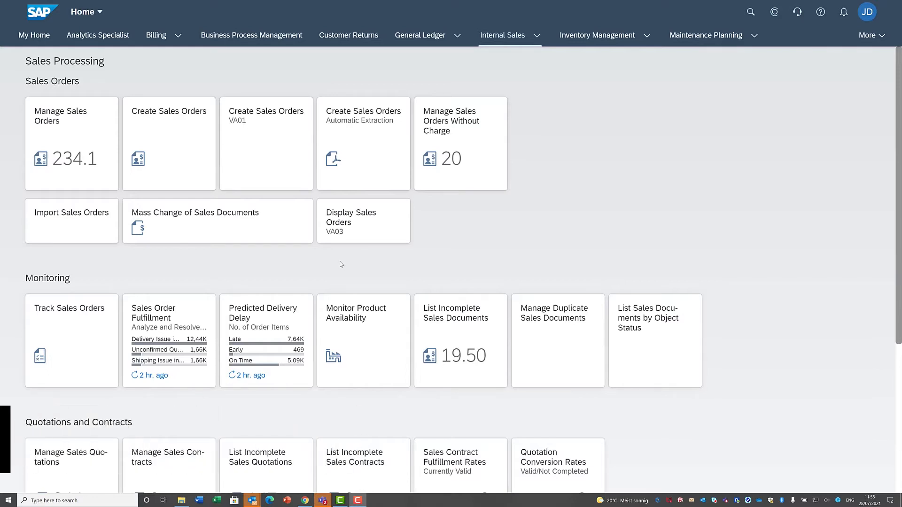
{"action": "mouse_move", "coordinate": [180, 241]}
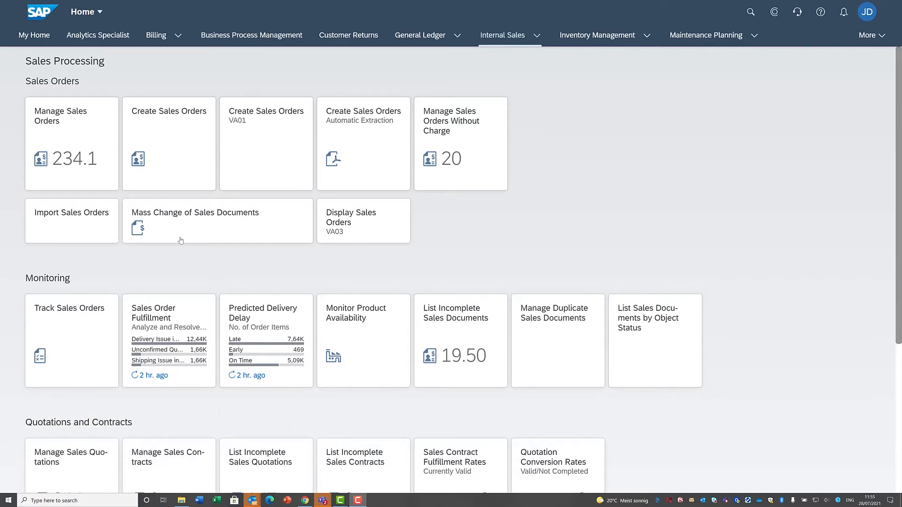
- Launch Manage Sales Orders and focus the empty Sold-to Party filter field
{"action": "left_click", "coordinate": [71, 142]}
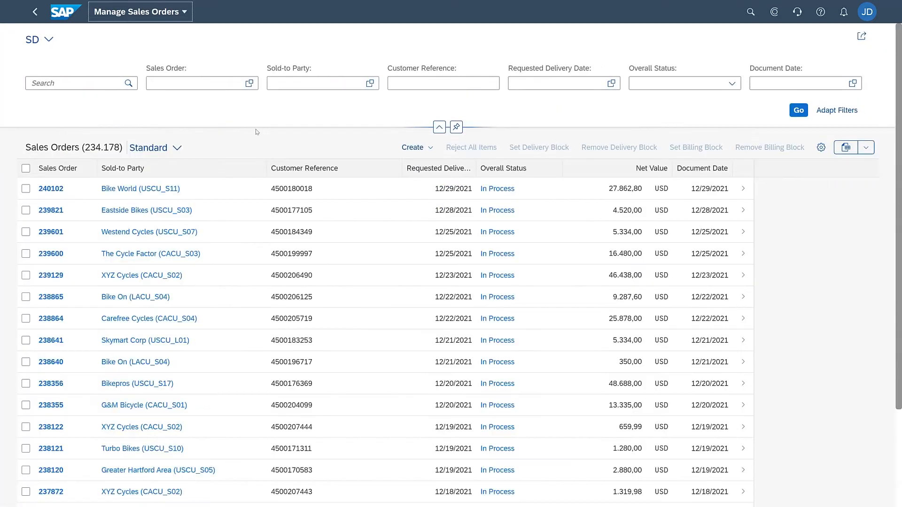
{"action": "mouse_move", "coordinate": [300, 121]}
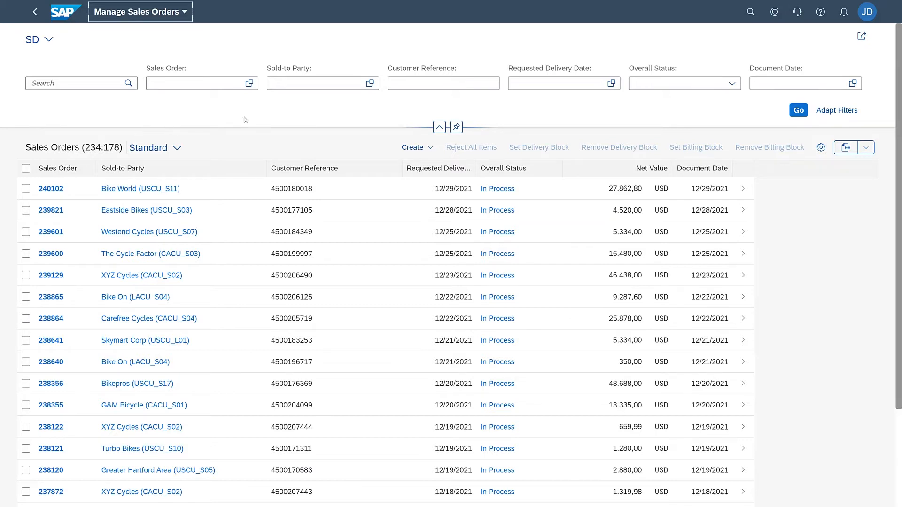
{"action": "mouse_move", "coordinate": [306, 120]}
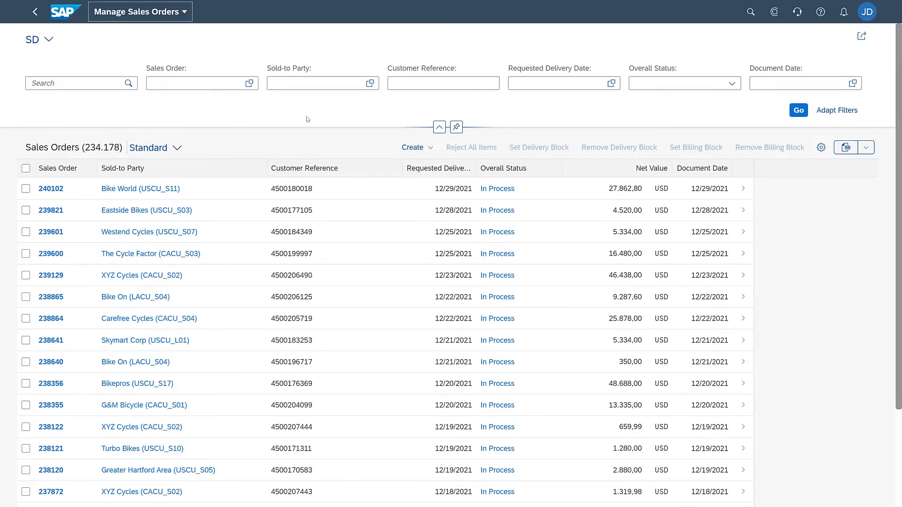
{"action": "left_click", "coordinate": [317, 83]}
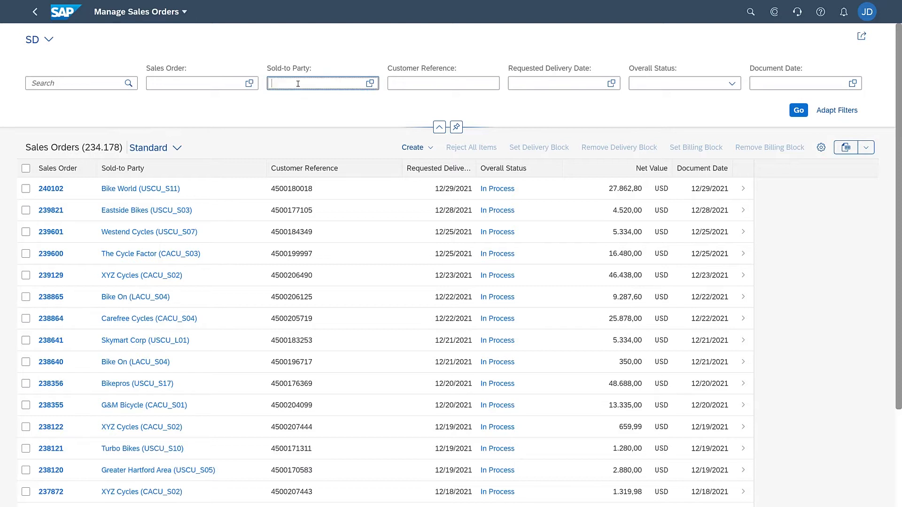
- In the Sold-to Party value help, quick-search 'London' and then clear the term
{"action": "left_click", "coordinate": [322, 83]}
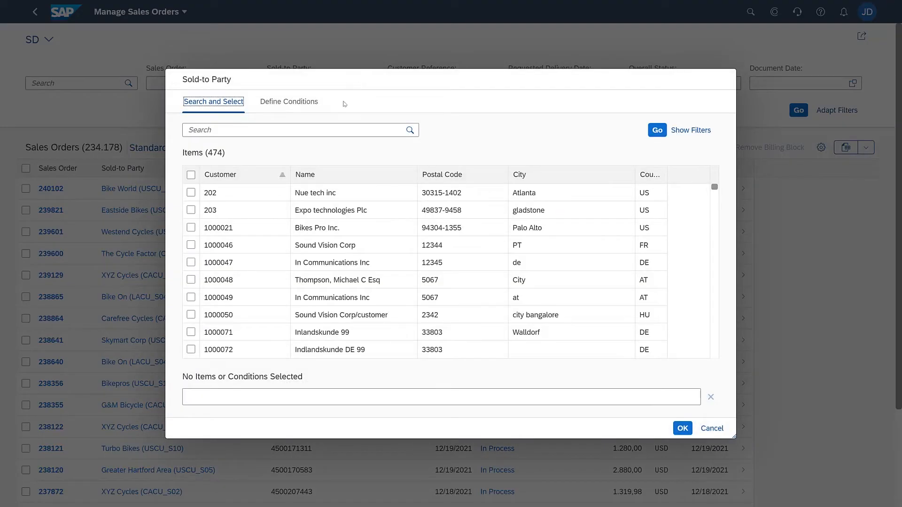
{"action": "mouse_move", "coordinate": [289, 144]}
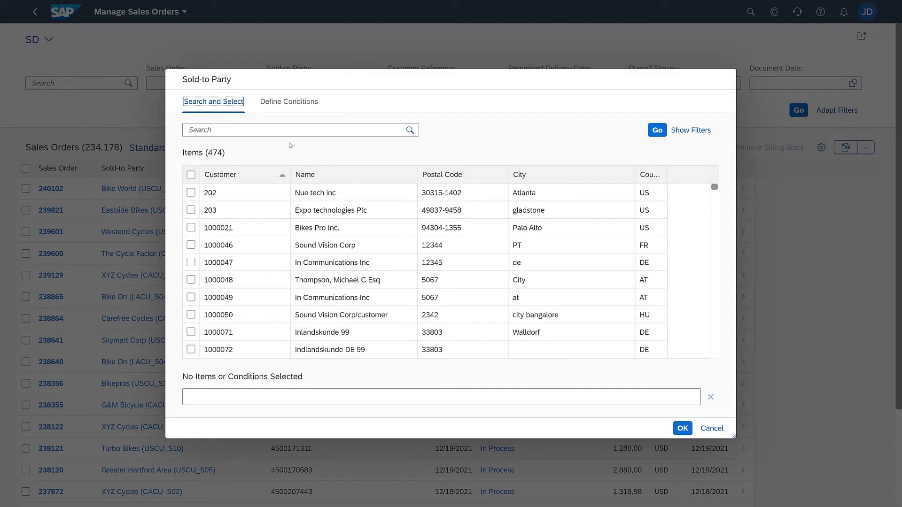
{"action": "mouse_move", "coordinate": [263, 153]}
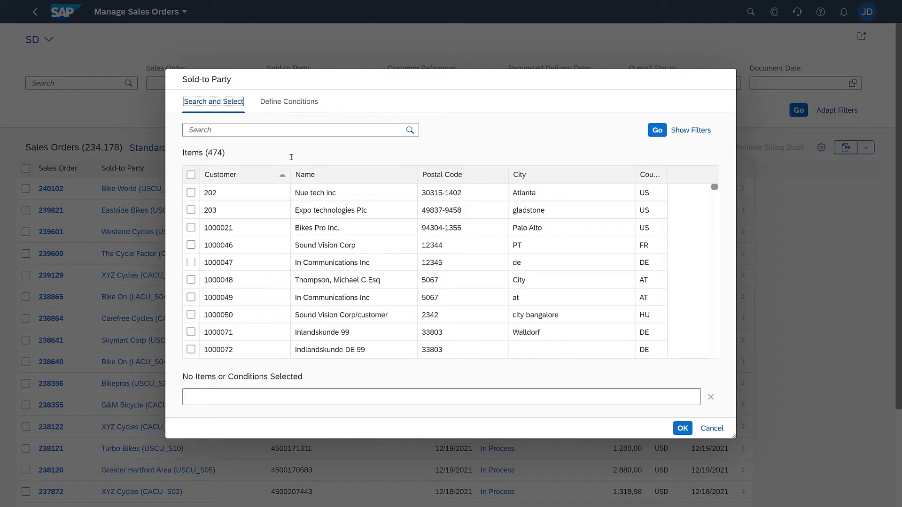
{"action": "left_click", "coordinate": [299, 129]}
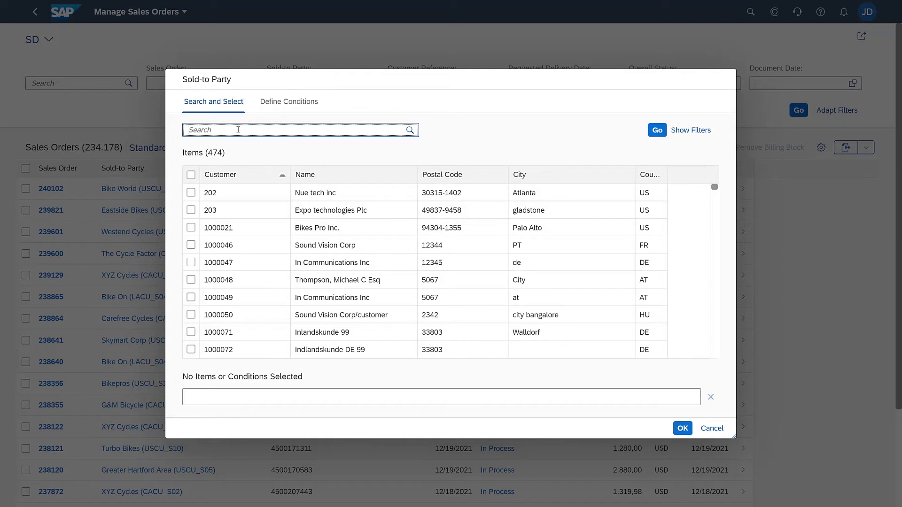
{"action": "type", "text": "London"}
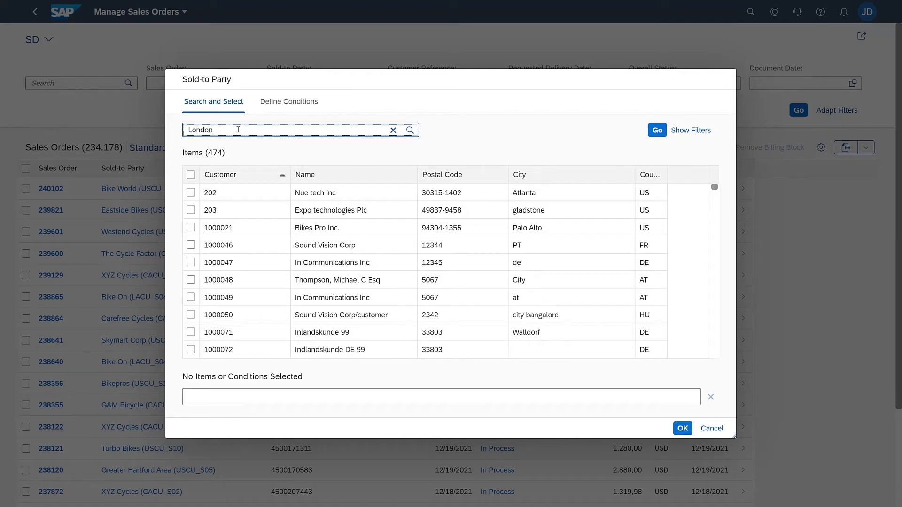
{"action": "left_click", "coordinate": [656, 129]}
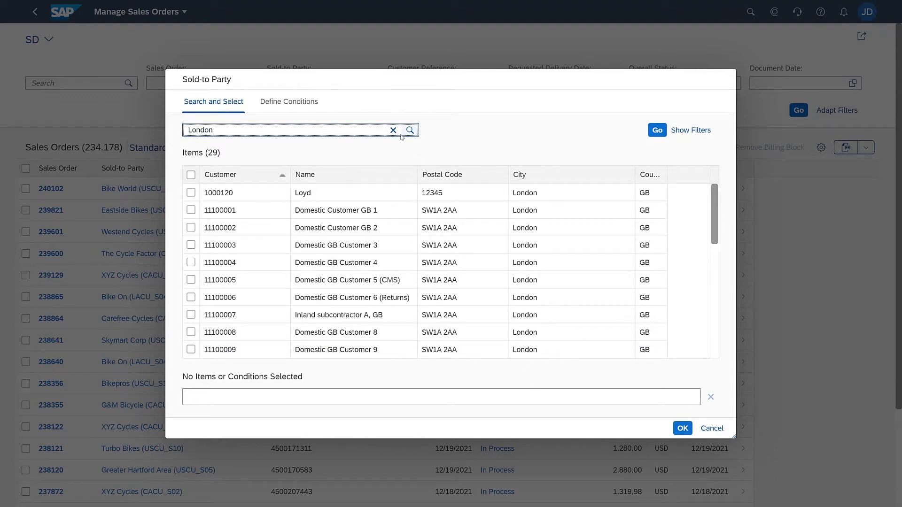
{"action": "left_click", "coordinate": [392, 130]}
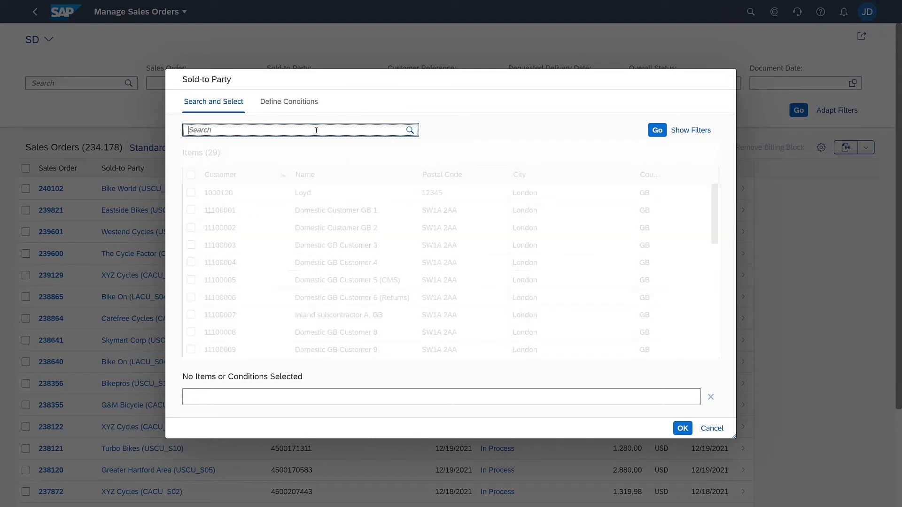
- Quick-search 'con' to narrow to contractor customers, then clear the search again
{"action": "type", "text": "contractor"}
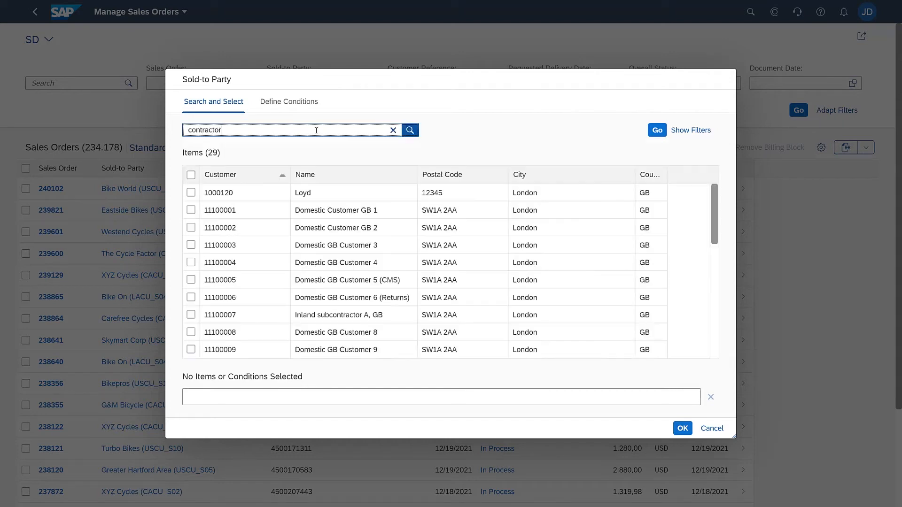
{"action": "left_click", "coordinate": [410, 129]}
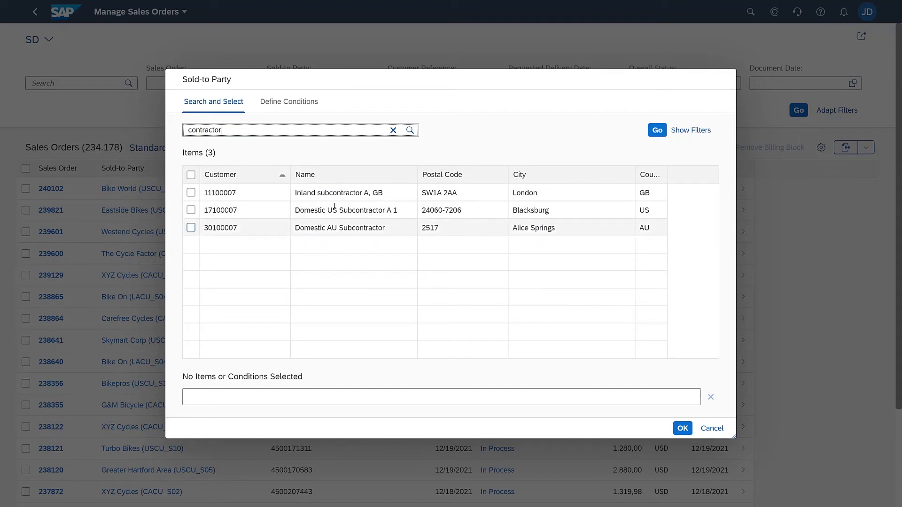
{"action": "left_click", "coordinate": [393, 130]}
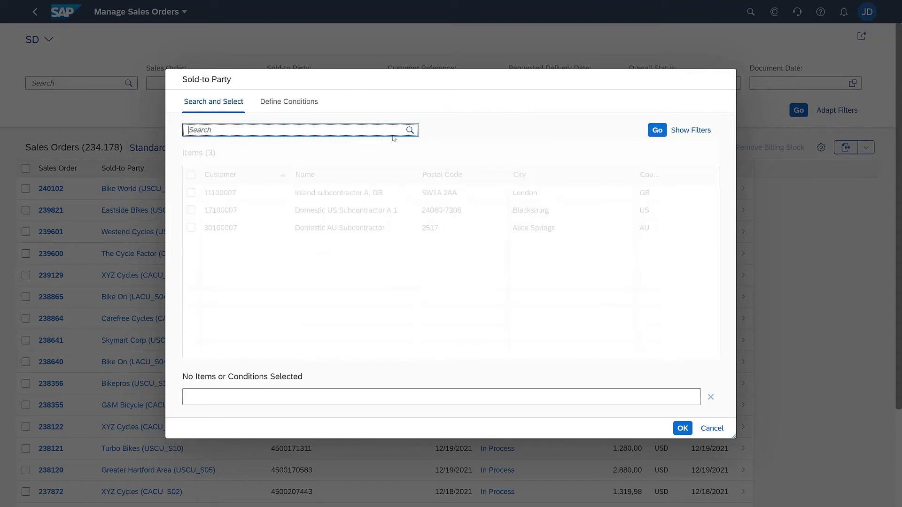
- Filter the value help's customer list by City 'London' using the individual filters
{"action": "left_click", "coordinate": [690, 130]}
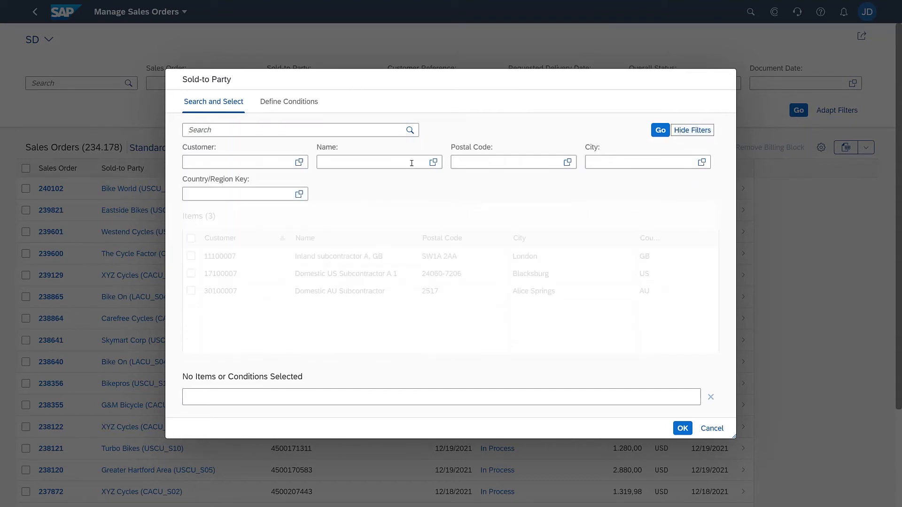
{"action": "type", "text": "L"}
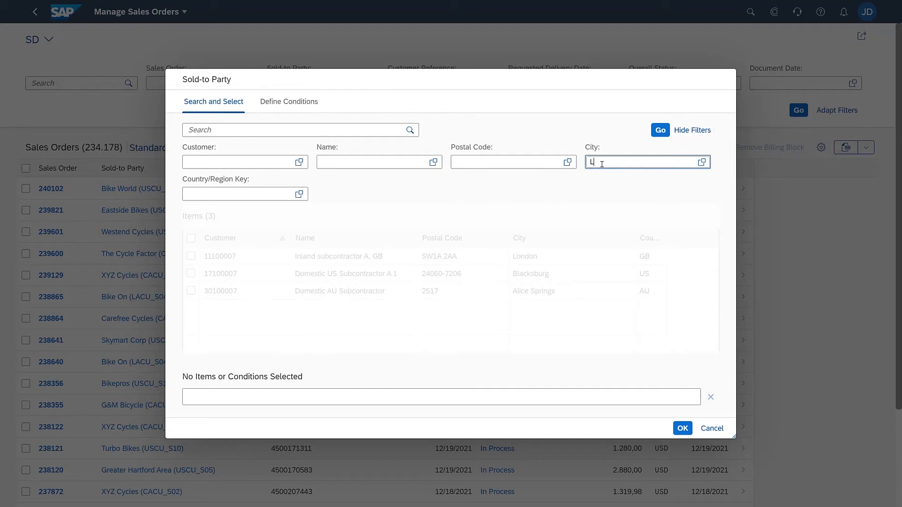
{"action": "type", "text": "ondon"}
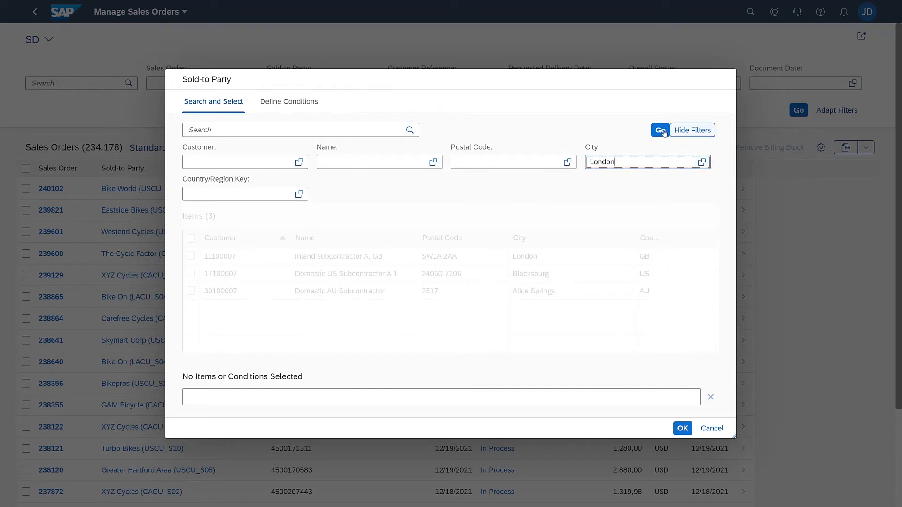
{"action": "left_click", "coordinate": [660, 130]}
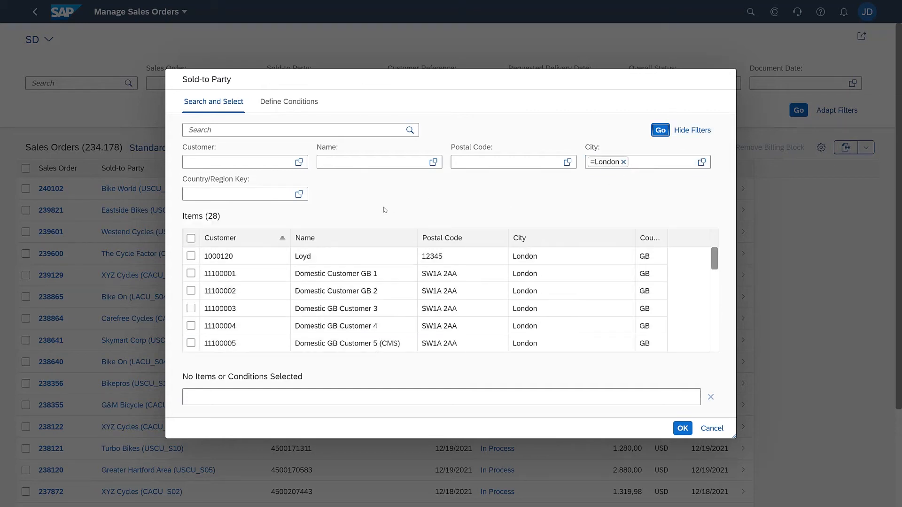
- Add Name filter '*JIT', select JIT Company as Sold-to Party and refresh the orders list
{"action": "left_click", "coordinate": [378, 162]}
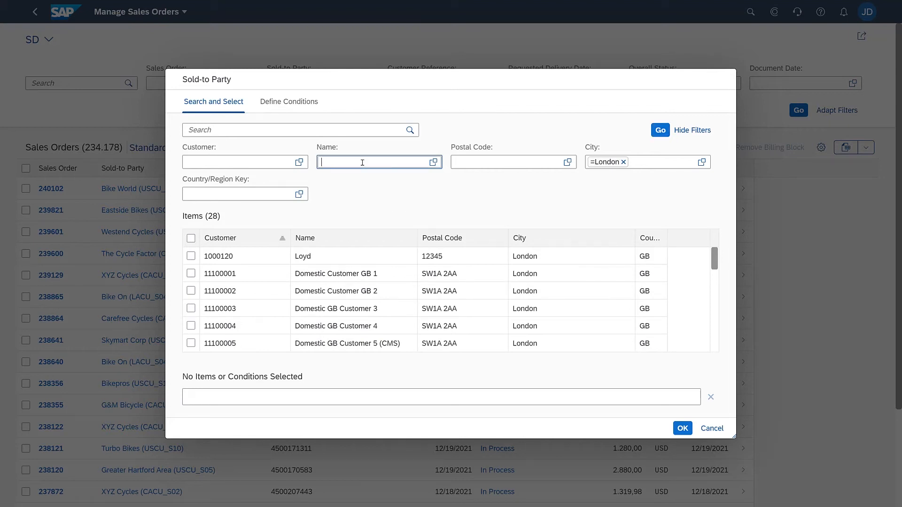
{"action": "type", "text": "*JIT*"}
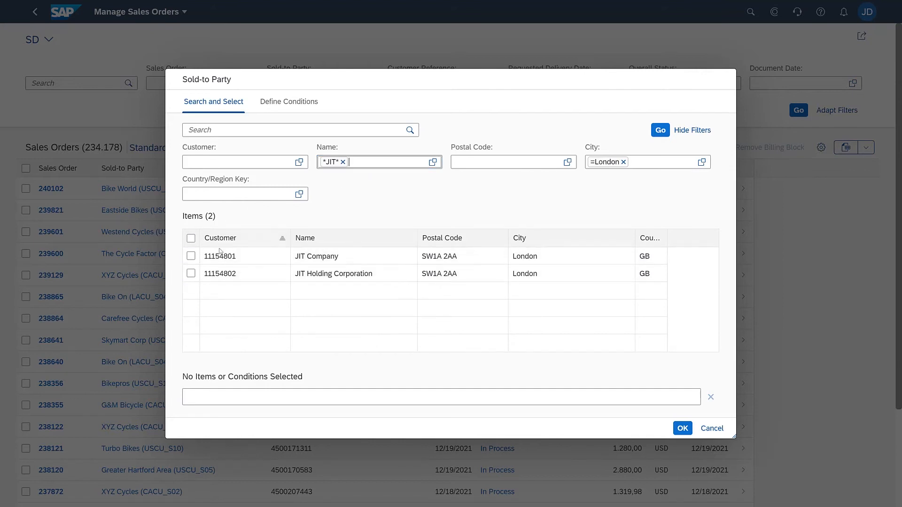
{"action": "left_click", "coordinate": [191, 256]}
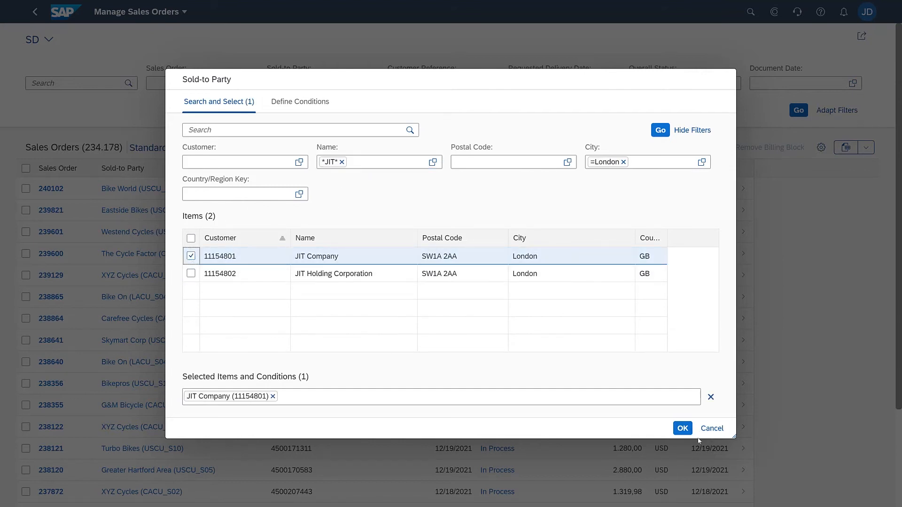
{"action": "left_click", "coordinate": [682, 429]}
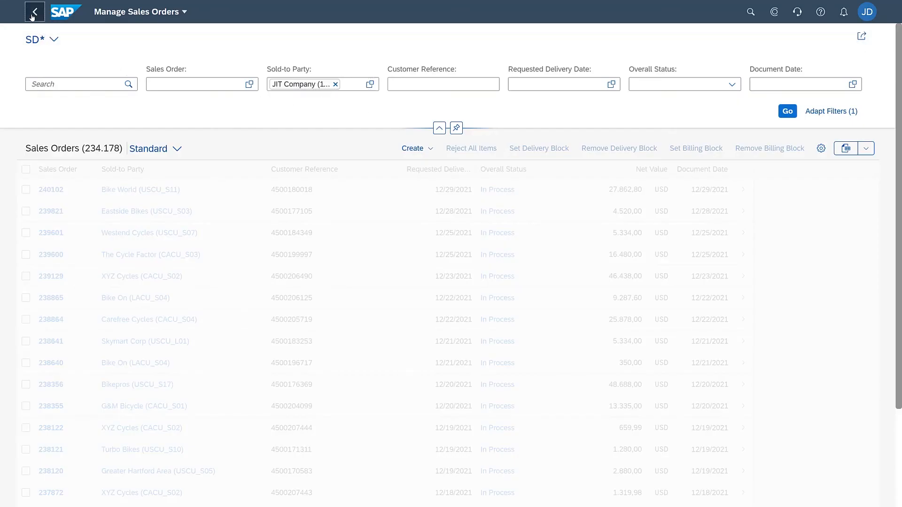
- Return Home, launch Display Sales Orders (VA03) and focus its Sold-to Party criterion
{"action": "left_click", "coordinate": [34, 12]}
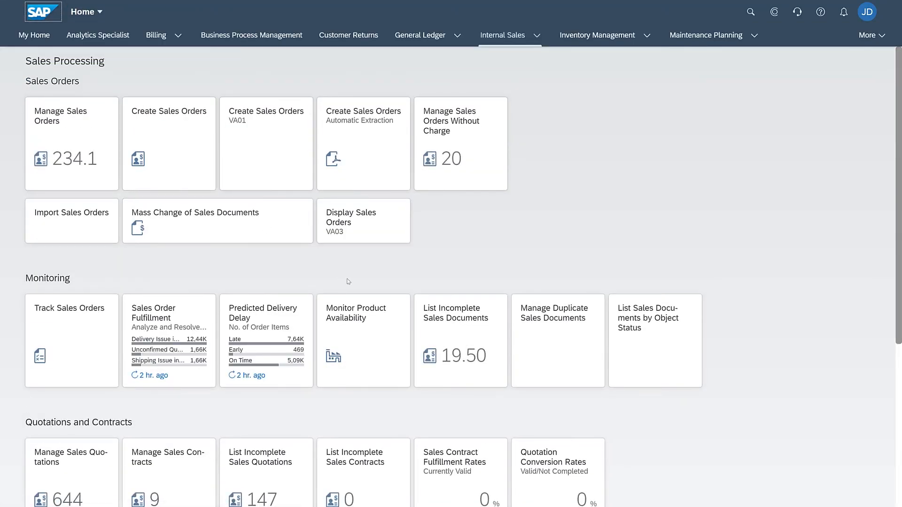
{"action": "mouse_move", "coordinate": [355, 286]}
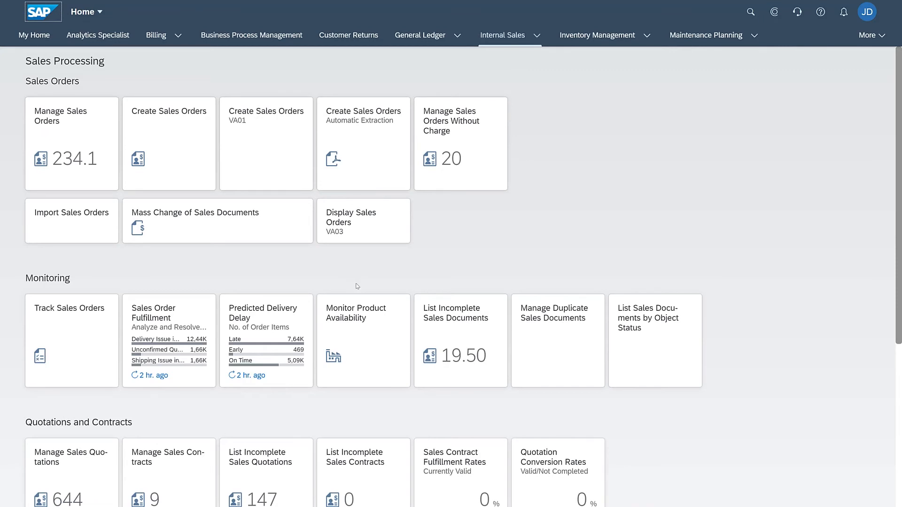
{"action": "left_click", "coordinate": [363, 221]}
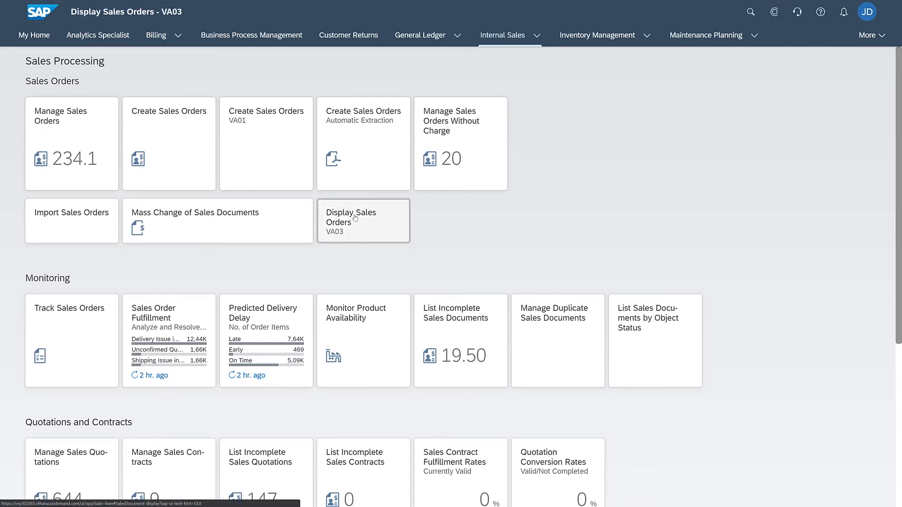
{"action": "left_click", "coordinate": [363, 221]}
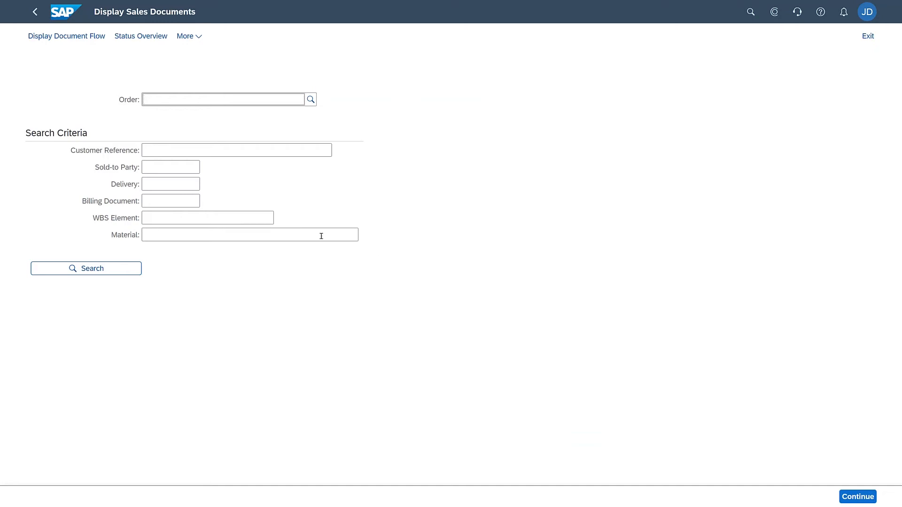
{"action": "left_click", "coordinate": [170, 167]}
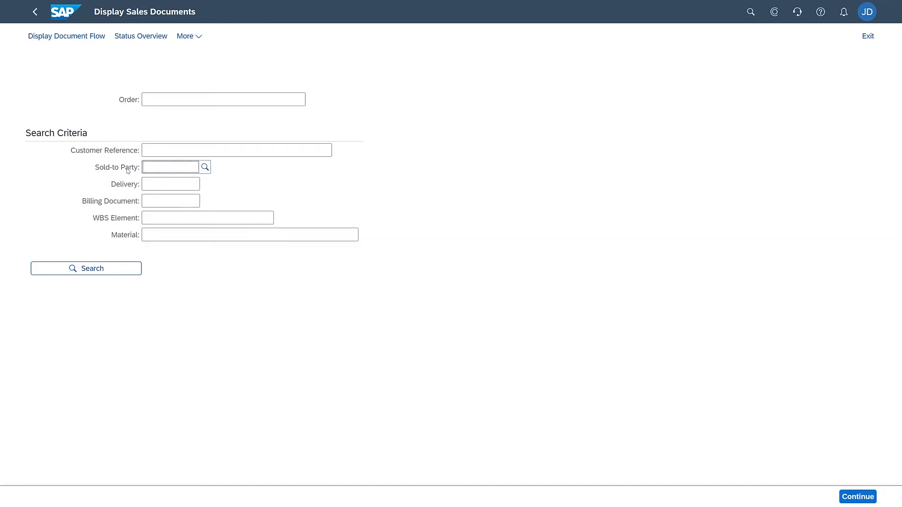
- In the SAP GUI Sold-to Party value help, list customers with City 'Lon' (London)
{"action": "left_click", "coordinate": [205, 167]}
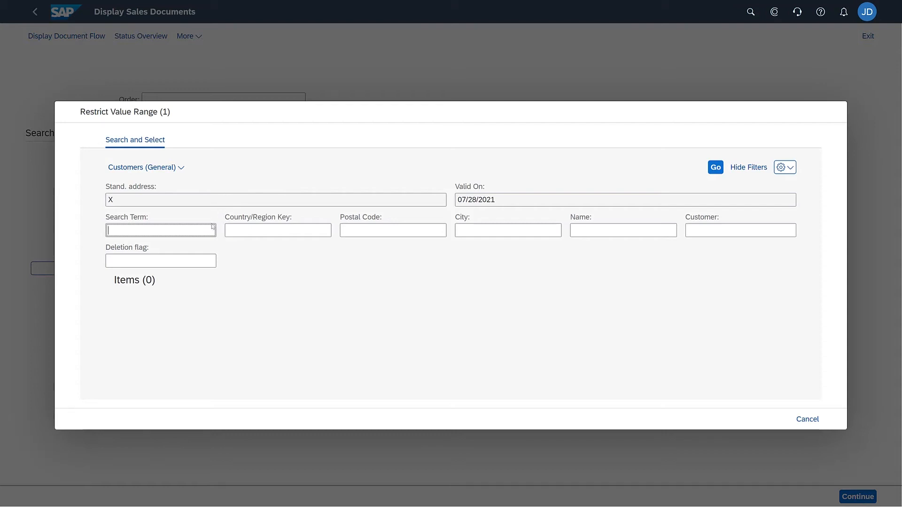
{"action": "left_click", "coordinate": [623, 230]}
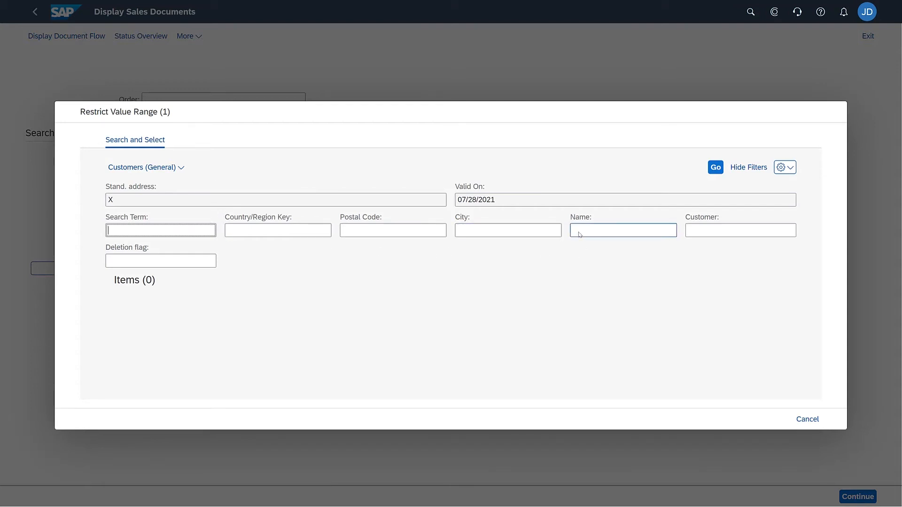
{"action": "type", "text": "Lon"}
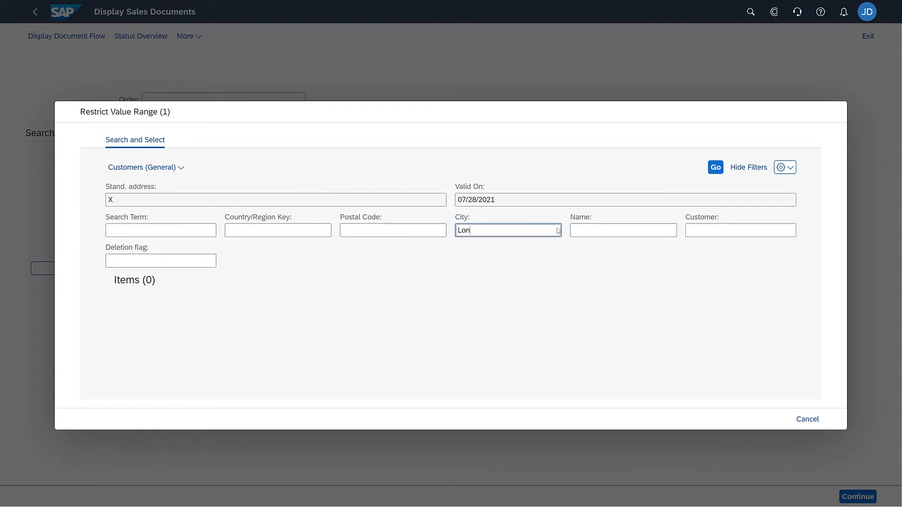
{"action": "left_click", "coordinate": [715, 168]}
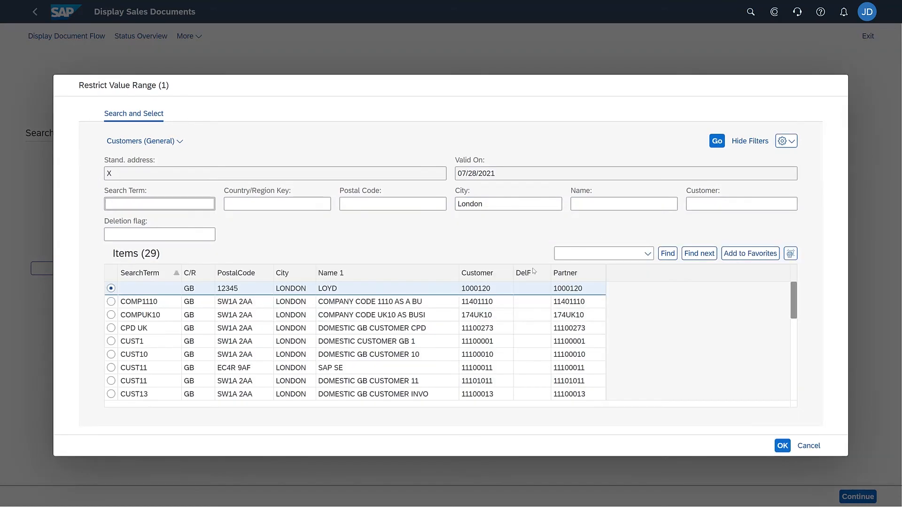
{"action": "mouse_move", "coordinate": [180, 403]}
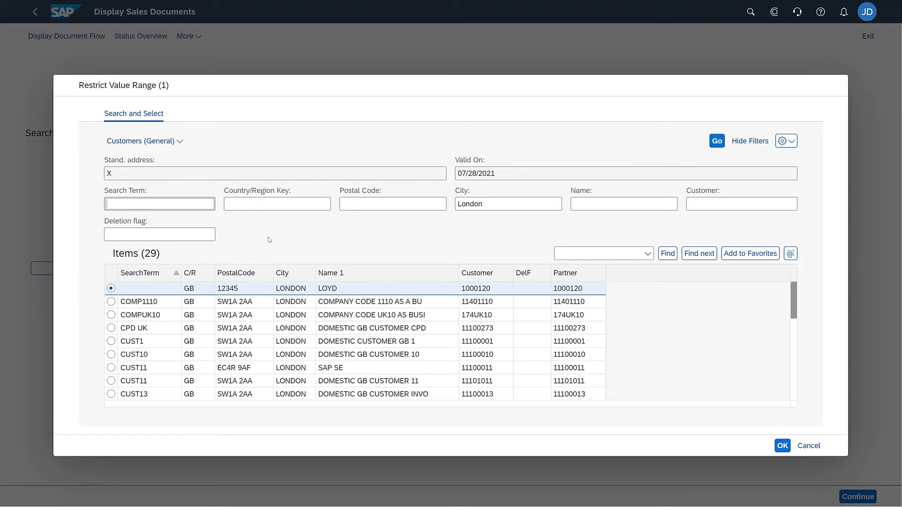
{"action": "mouse_move", "coordinate": [420, 243]}
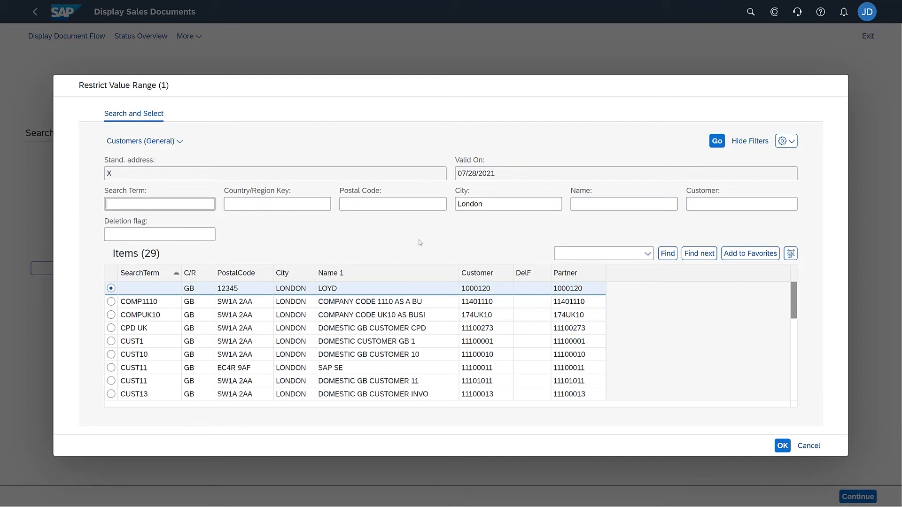
{"action": "mouse_move", "coordinate": [429, 293]}
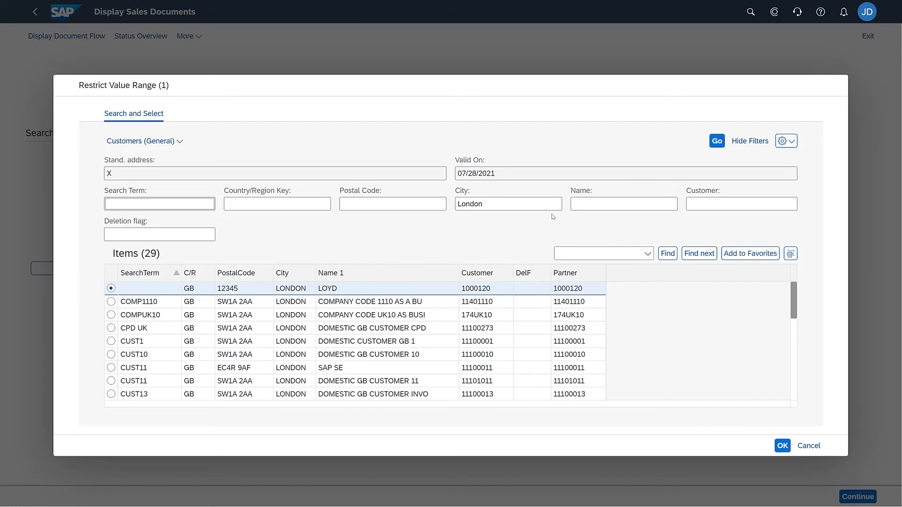
- Narrow by Name '*JIT', take JIT COMPANY (11154801) as Sold-to Party, then return to the launchpad home
{"action": "left_click", "coordinate": [623, 204]}
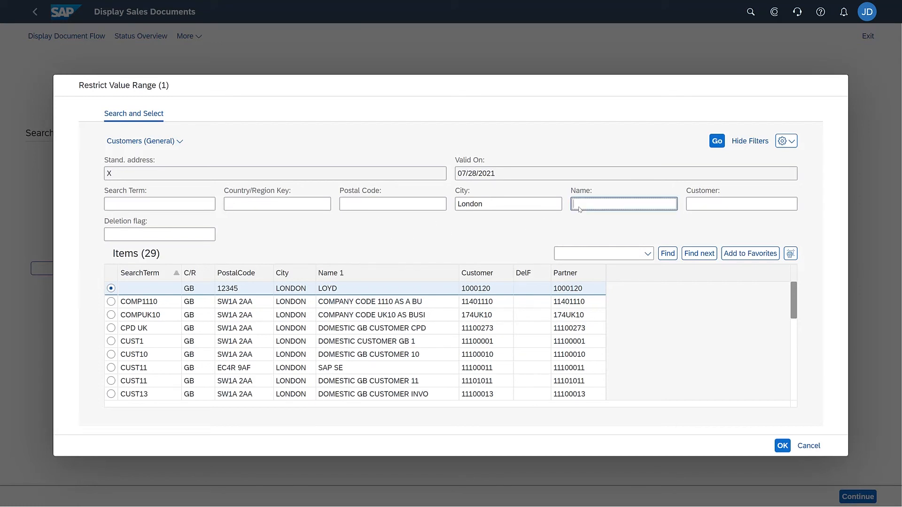
{"action": "type", "text": "*JIT"}
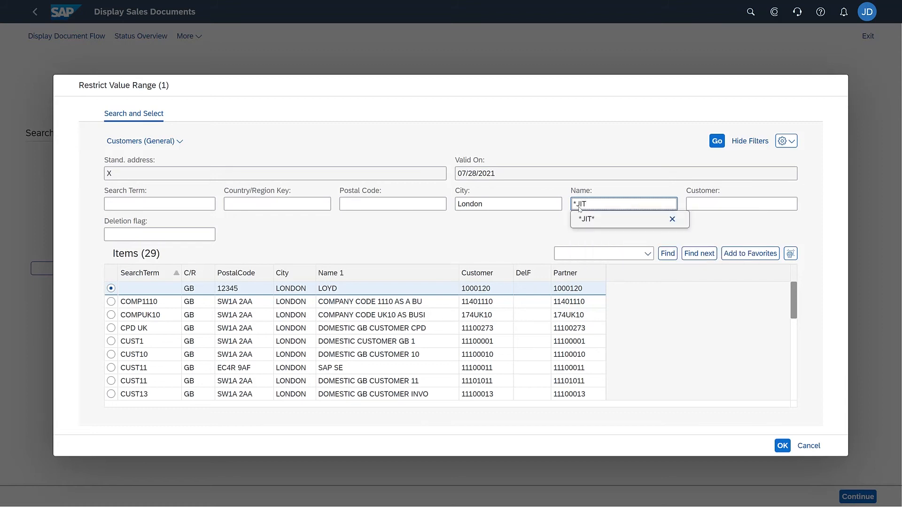
{"action": "left_click", "coordinate": [716, 140]}
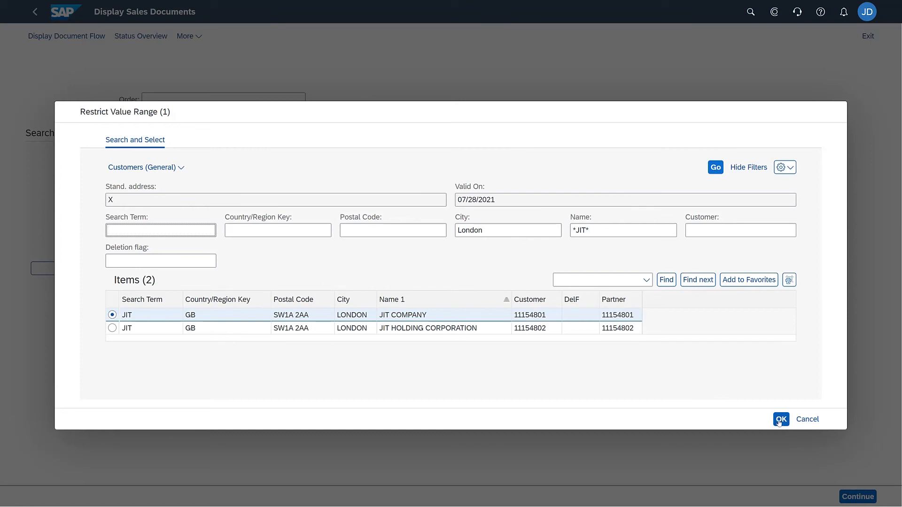
{"action": "left_click", "coordinate": [781, 419]}
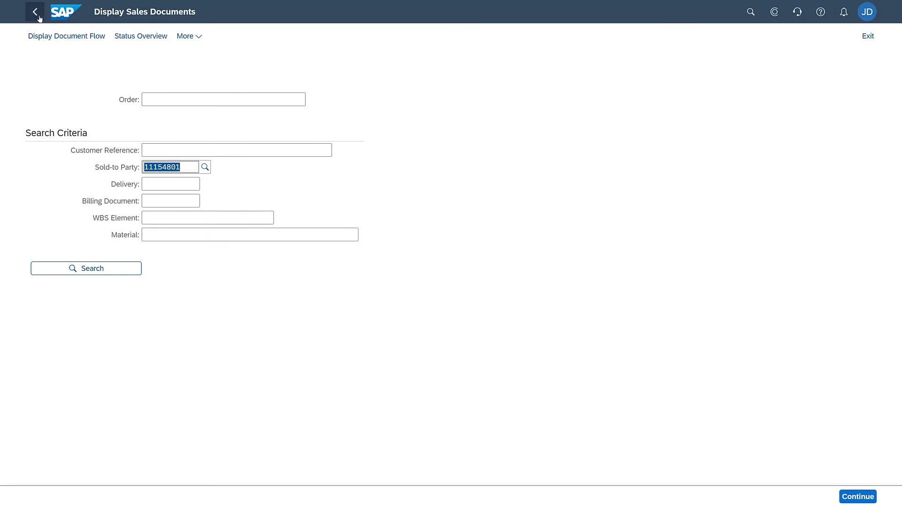
{"action": "left_click", "coordinate": [35, 11]}
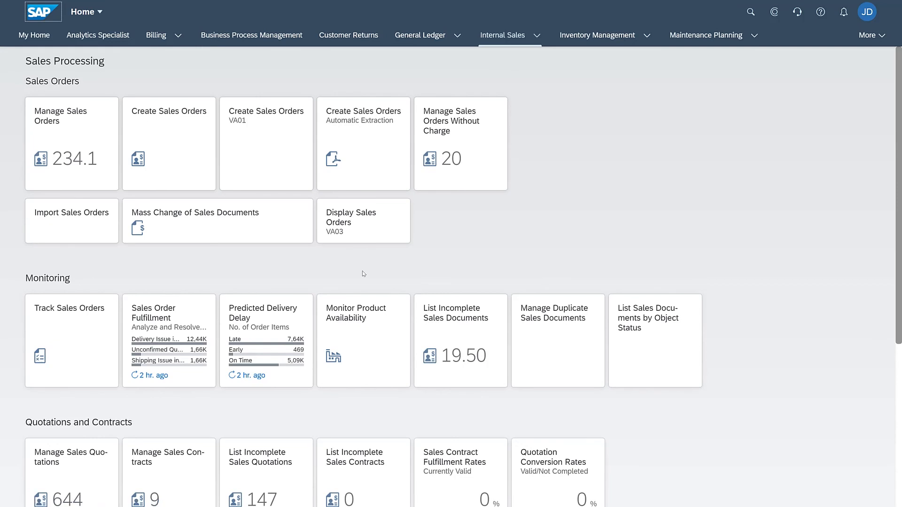
{"action": "mouse_move", "coordinate": [348, 261]}
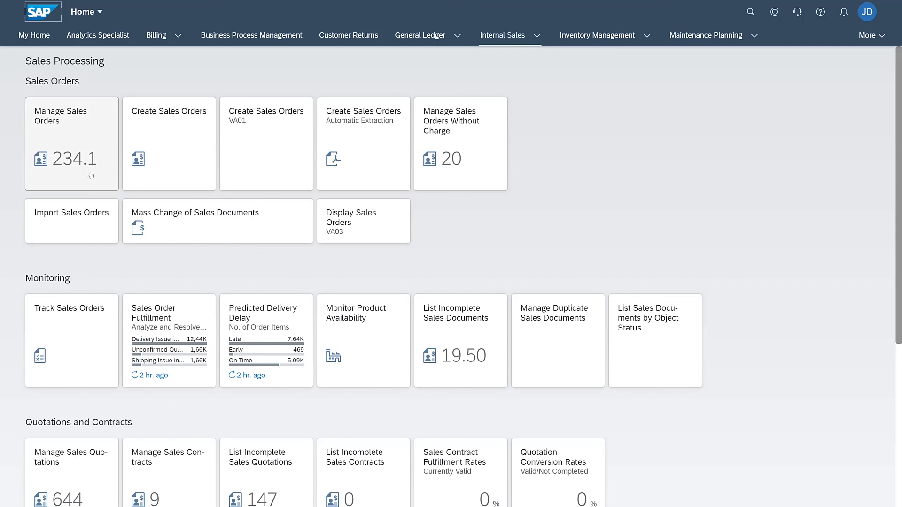
{"action": "mouse_move", "coordinate": [333, 270]}
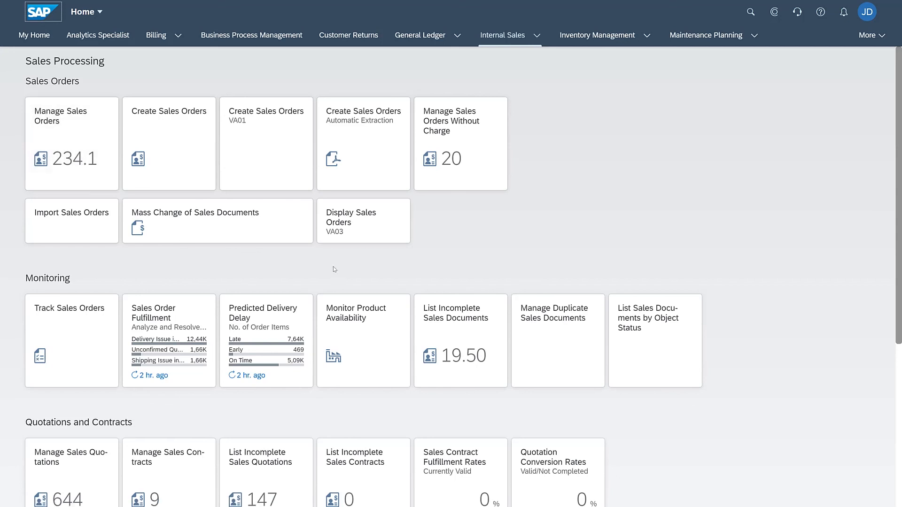
{"action": "mouse_move", "coordinate": [320, 274]}
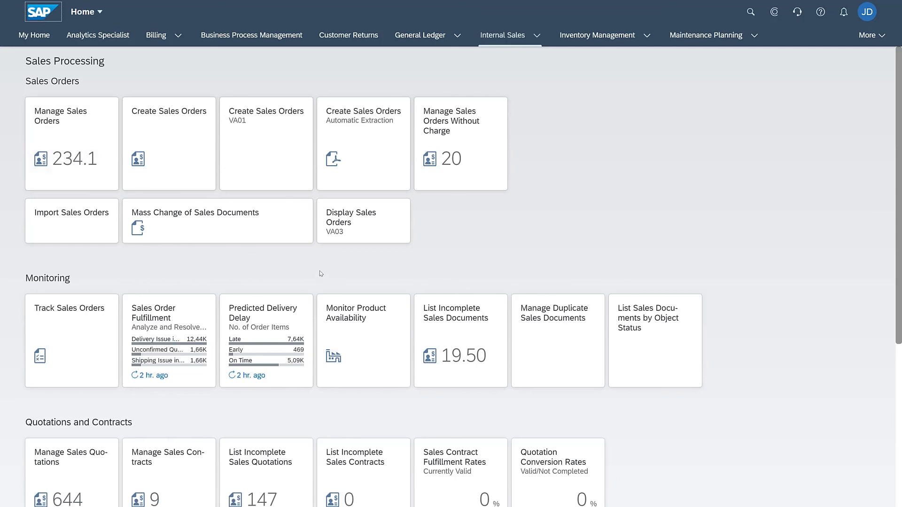
{"action": "mouse_move", "coordinate": [326, 271]}
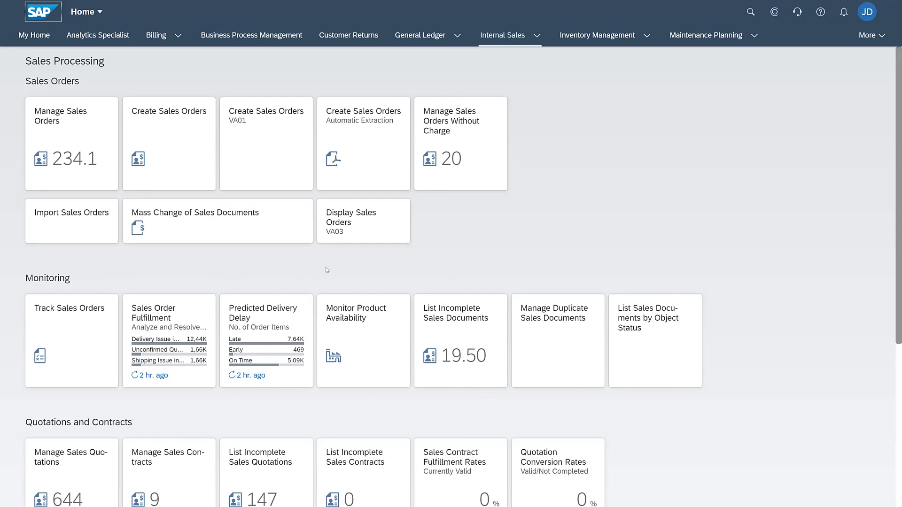
{"action": "mouse_move", "coordinate": [400, 263]}
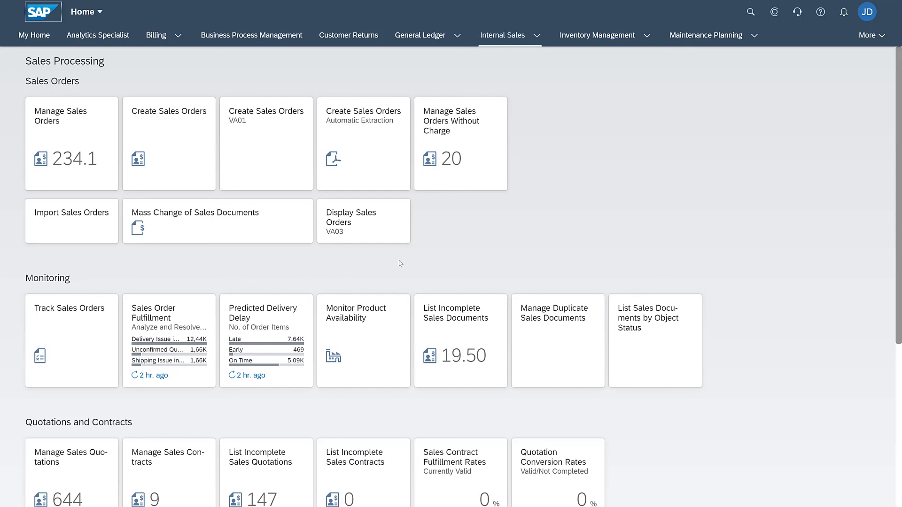
{"action": "mouse_move", "coordinate": [405, 269]}
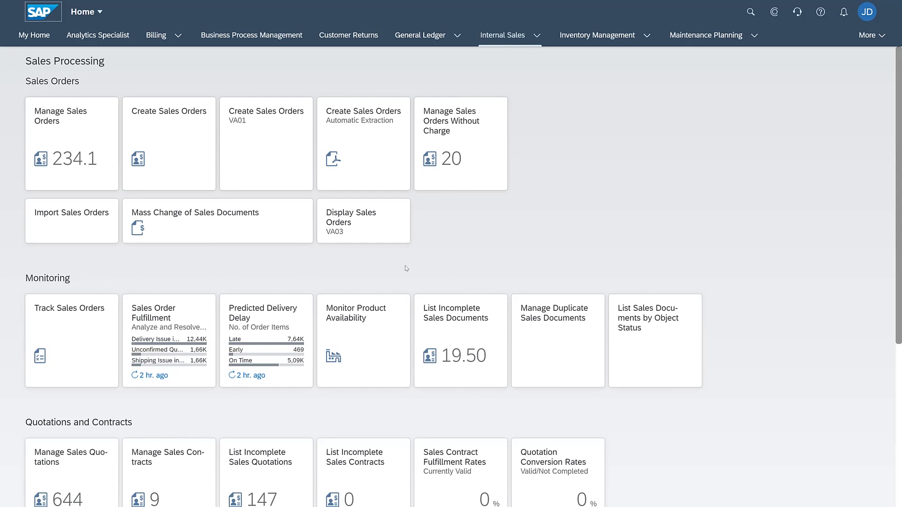